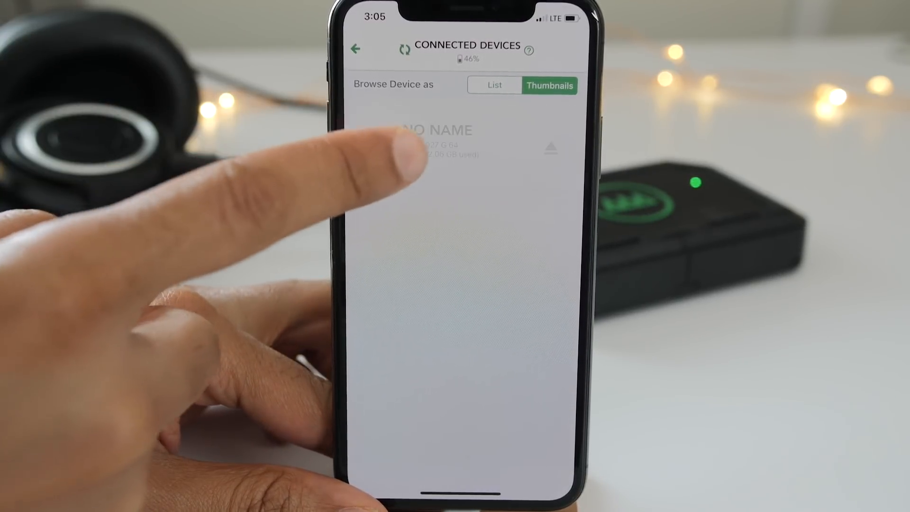
Select the three May 09, 2018 clips on the NO NAME card and copy them to the GNARBOX.
click(437, 133)
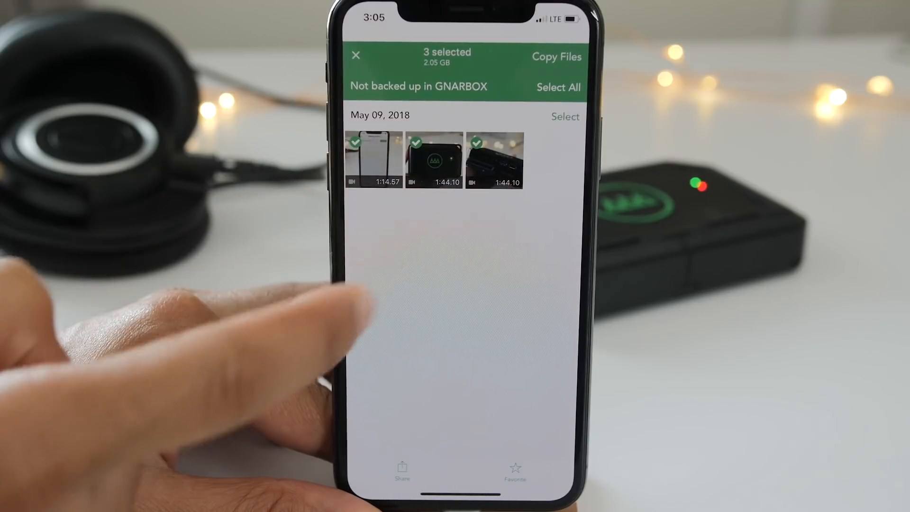
click(553, 57)
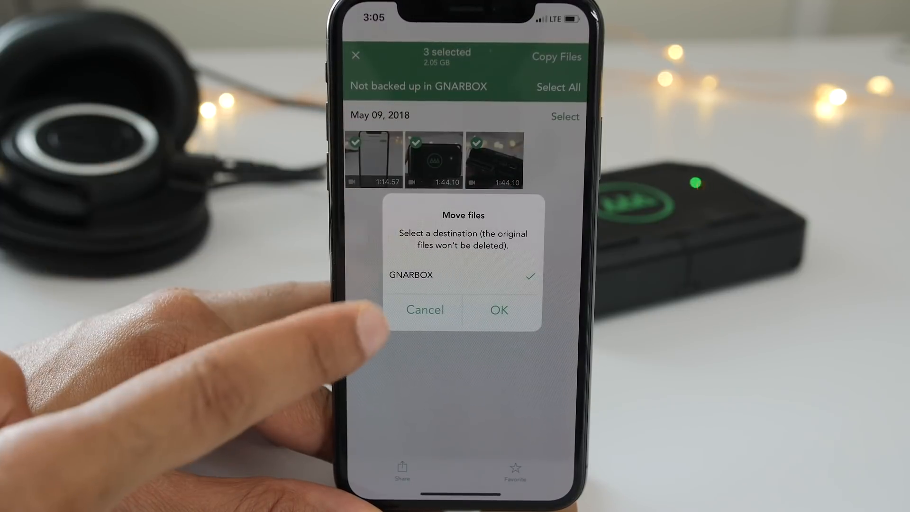
Confirm the Move files dialog so May 9 shows 4 videos in the GNARBOX library.
click(499, 309)
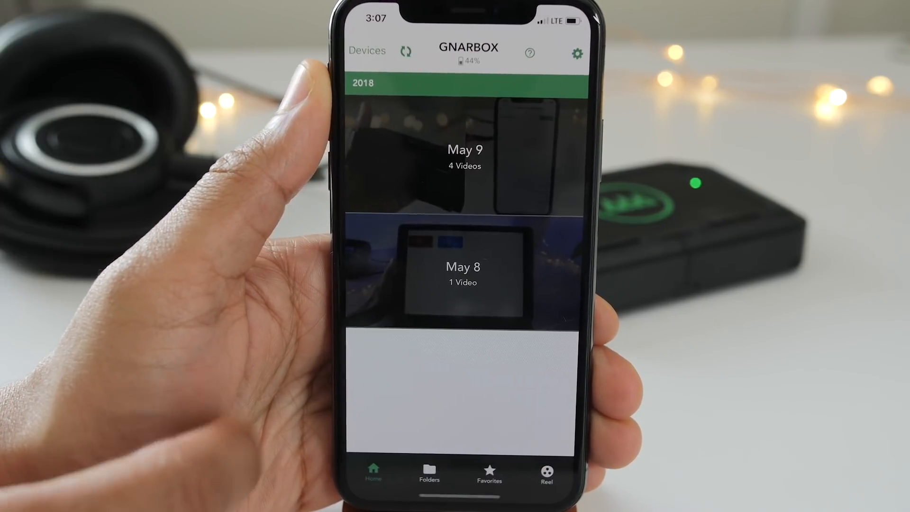
Point the media library at GNARBOX > 2018-05-09, listing its four MP4 clips.
click(464, 152)
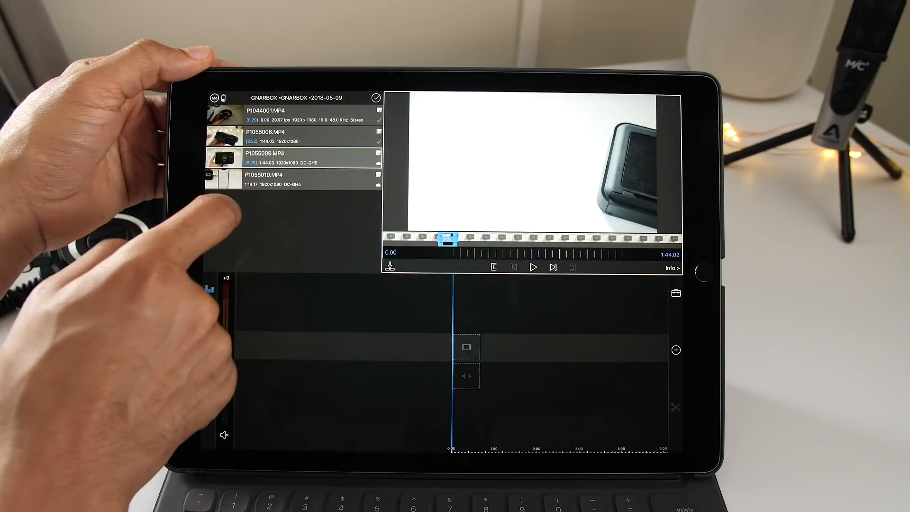
Trim P1055008.MP4 in the viewer filmstrip and place that section on the timeline.
click(290, 180)
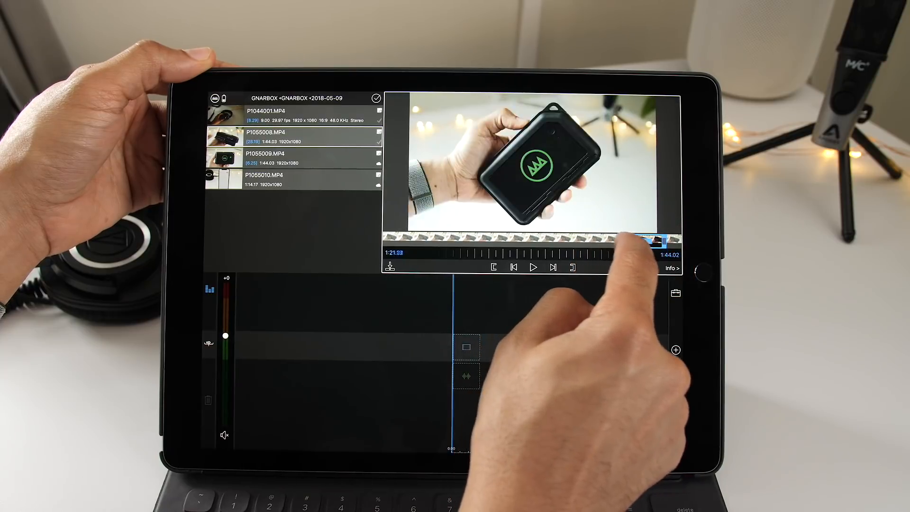
drag(645, 238, 658, 238)
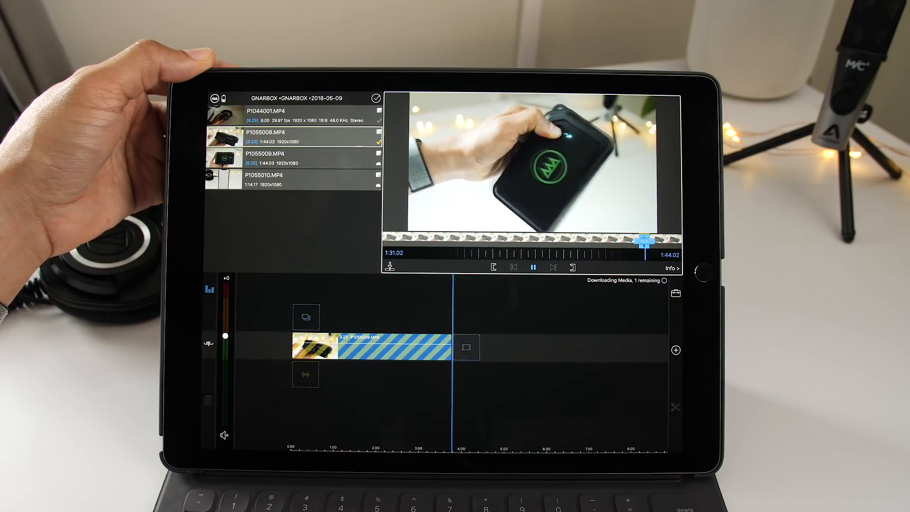
Preview P1055009.MP4, set its in/out points and append it after the first clip.
click(532, 267)
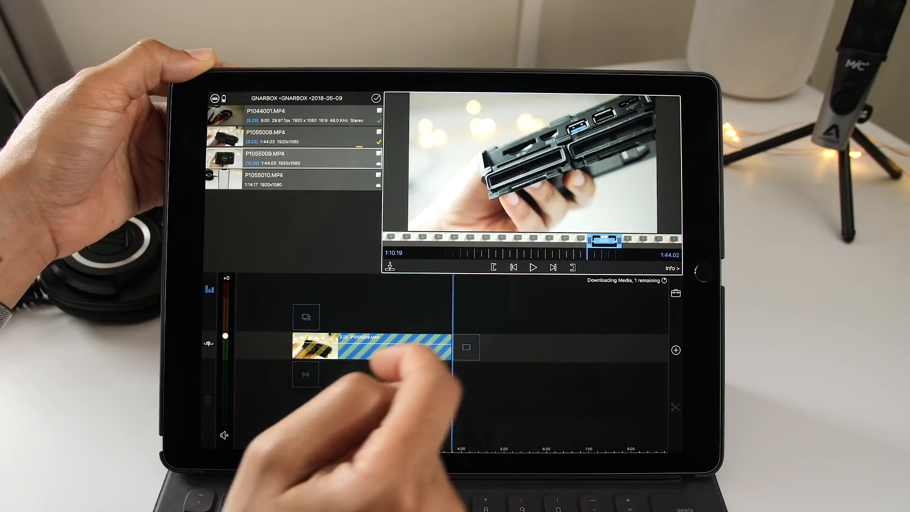
click(533, 267)
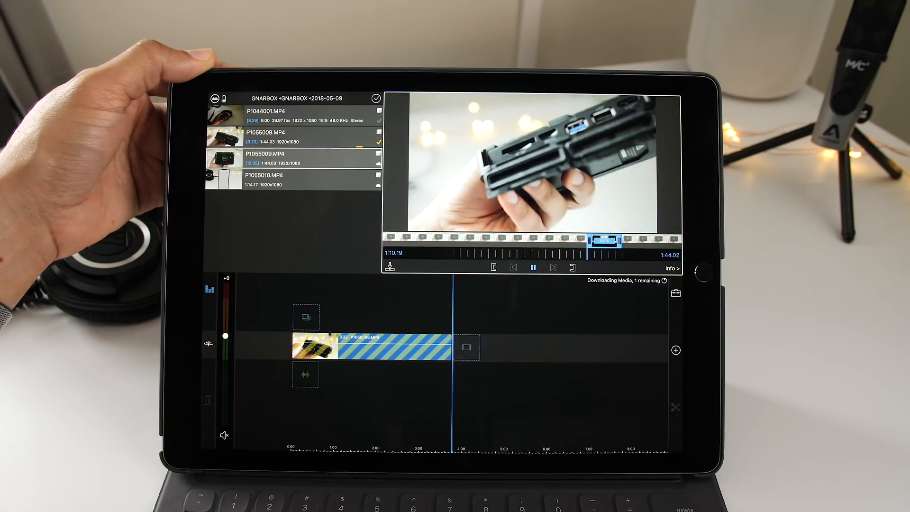
click(533, 267)
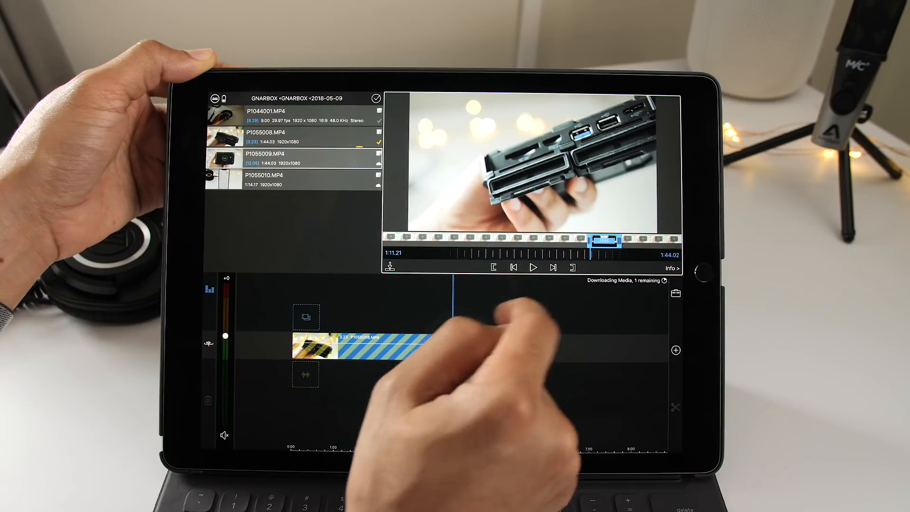
click(533, 267)
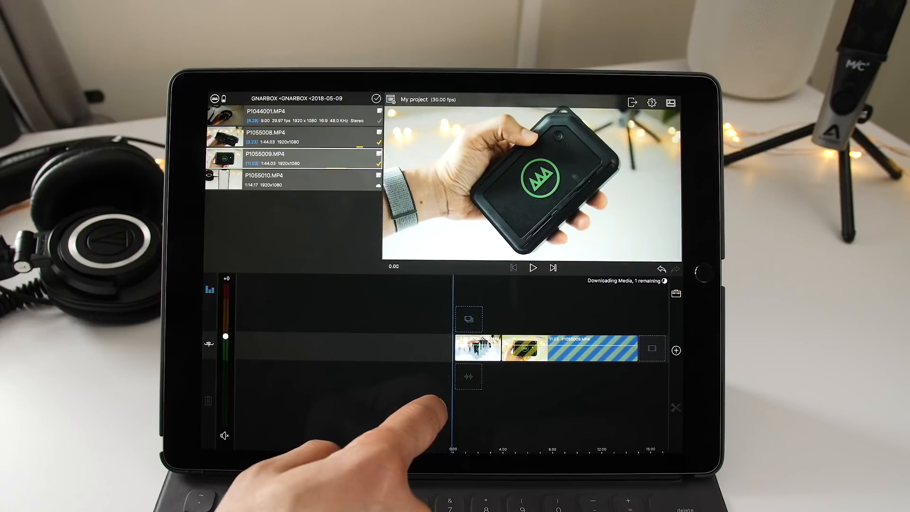
Clear the timeline and show the media library Options popover with Import Media.
click(533, 268)
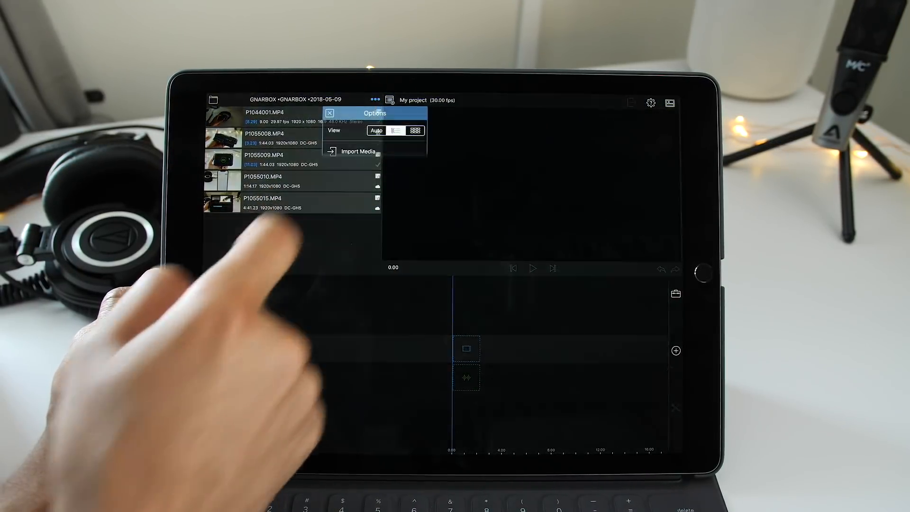
Browse Import Media to GNARBOX > NO NAME > DCIM > 103_PANA on the SD card.
click(359, 151)
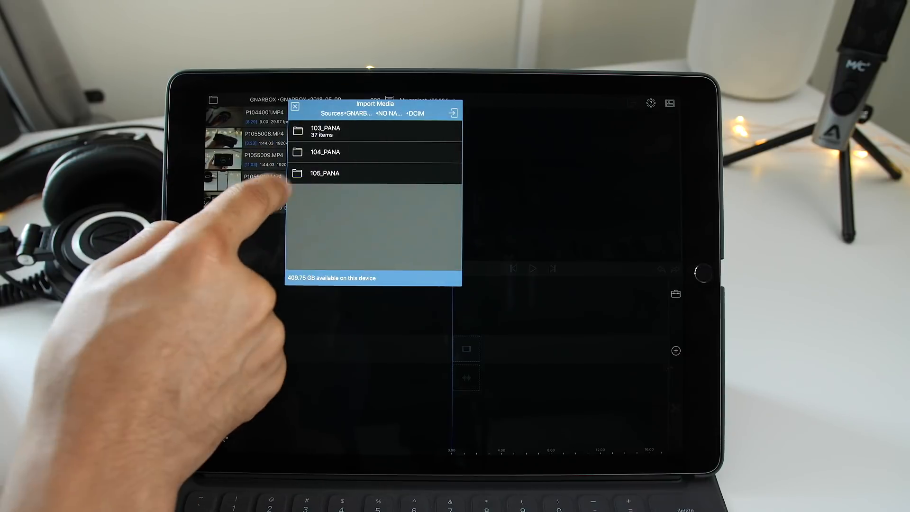
click(324, 131)
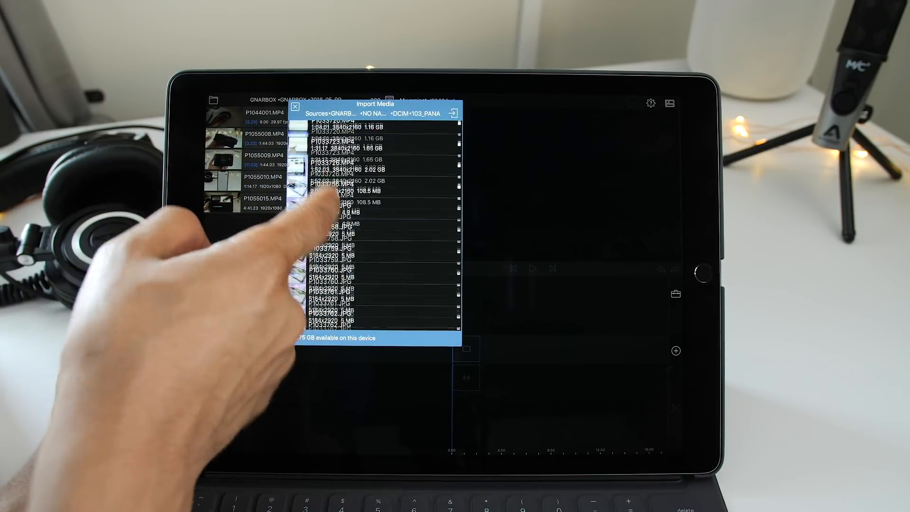